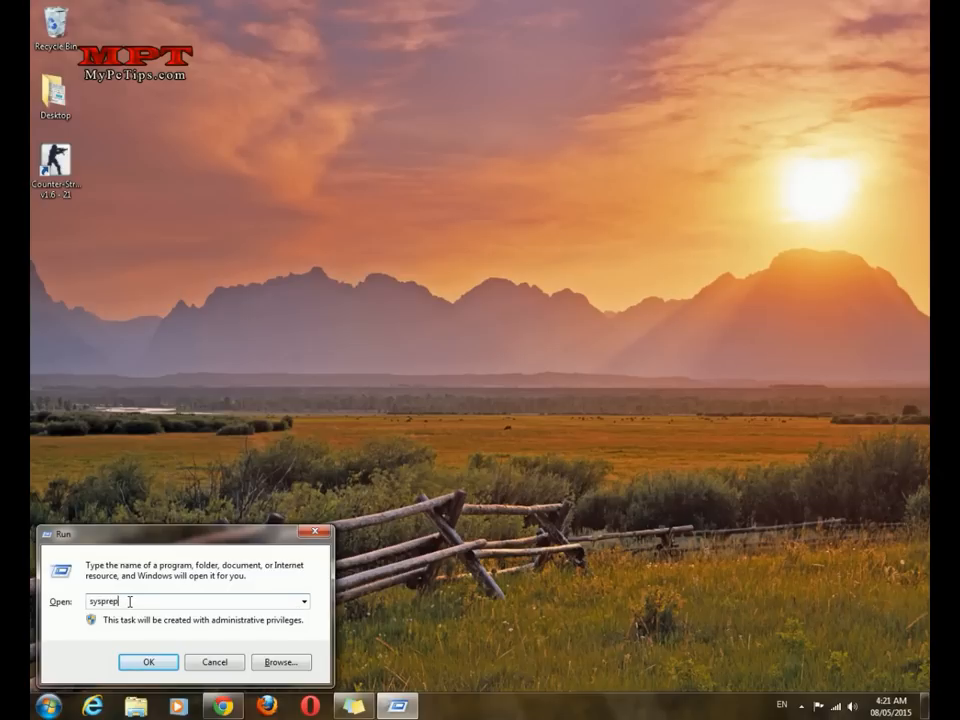
# - Open C:\Windows\System32\sysprep from the Run dialog to show sysprep.exe
pyautogui.click(148, 662)
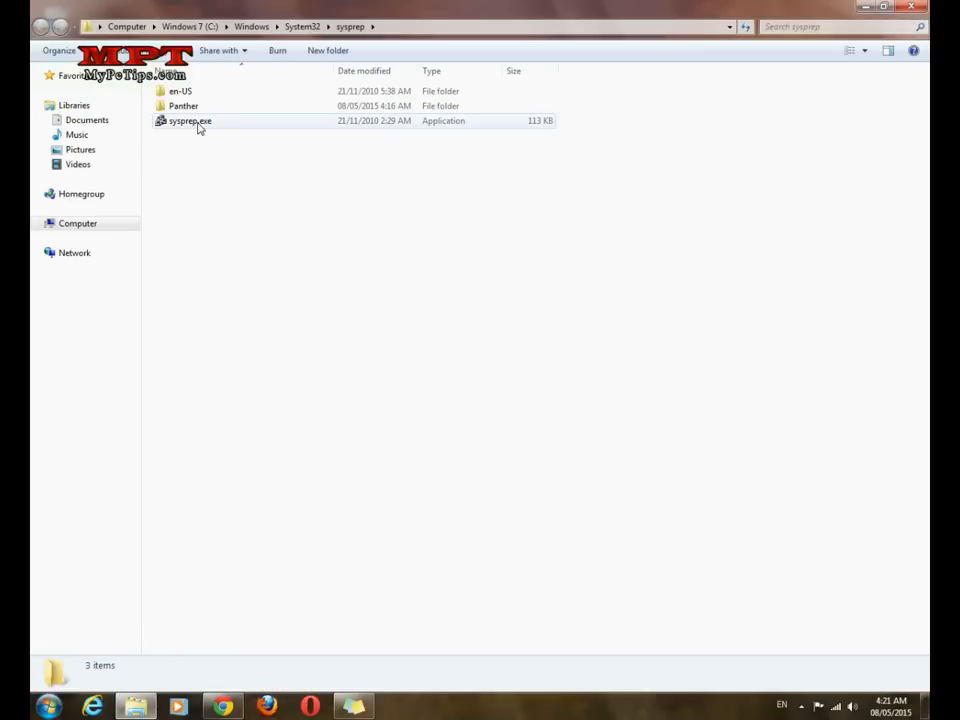
pyautogui.moveTo(205, 123)
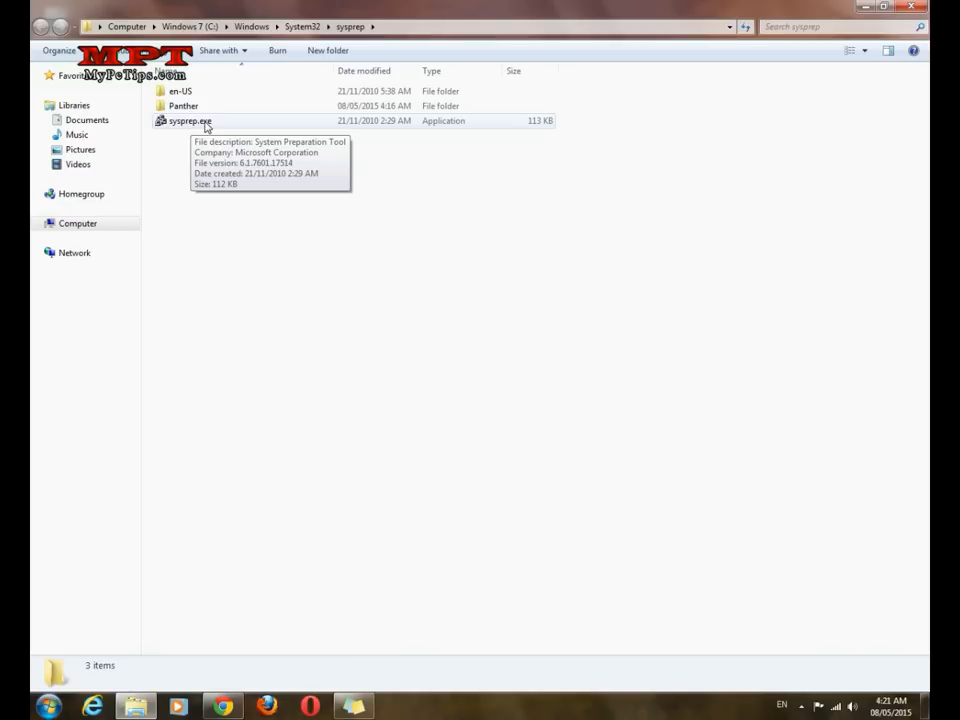
# - Launch sysprep.exe to start the System Preparation Tool
pyautogui.doubleClick(190, 120)
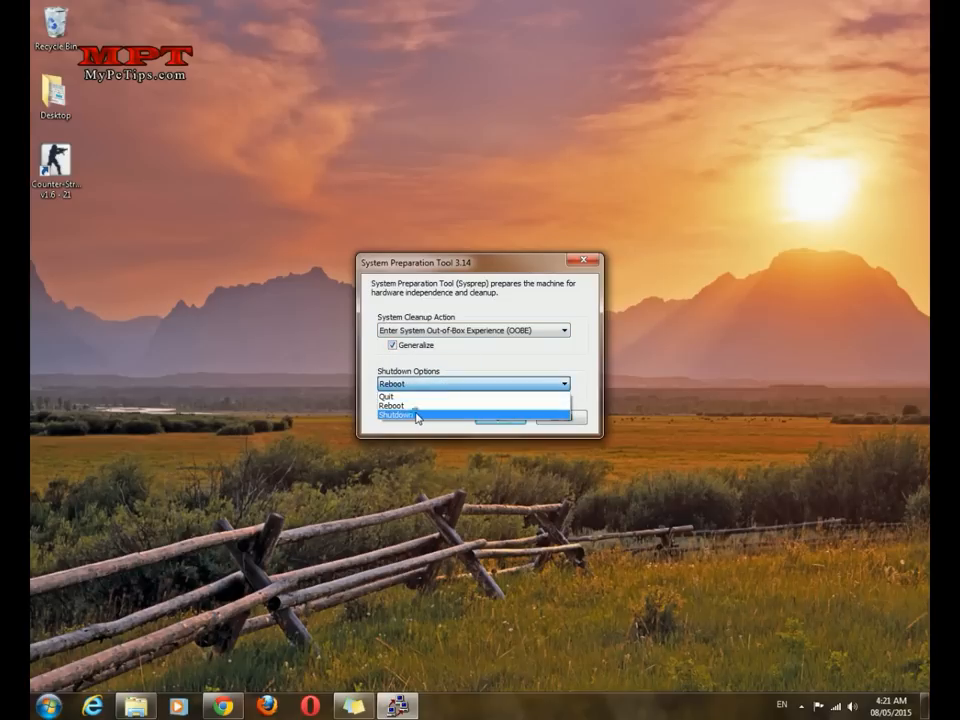
# - Choose Shutdown as the shutdown option, keeping OOBE with Generalize
pyautogui.click(400, 416)
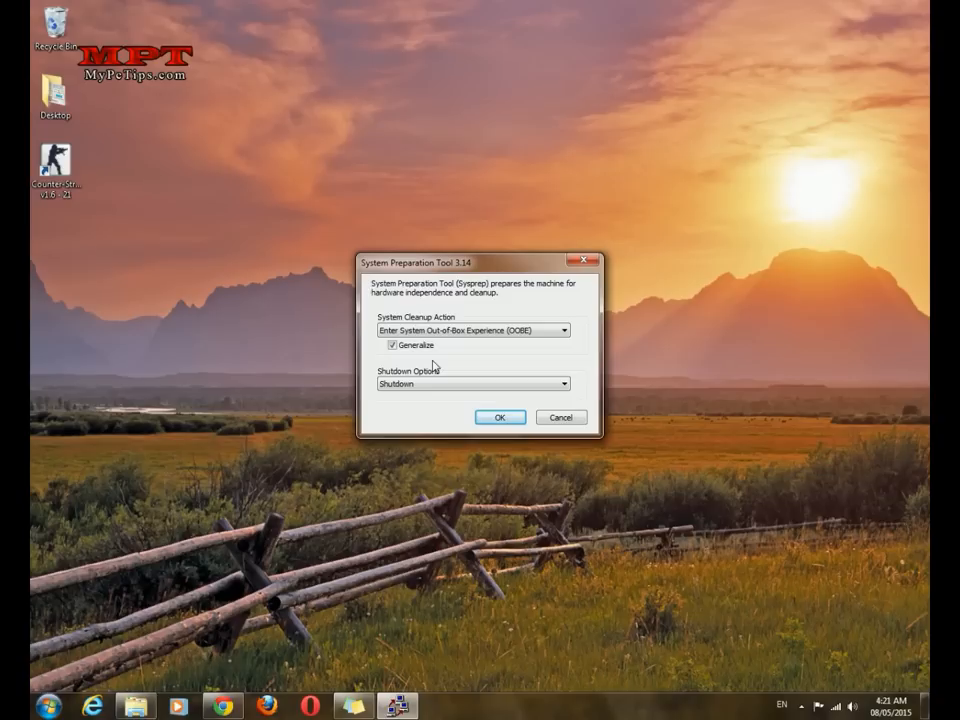
pyautogui.moveTo(478, 370)
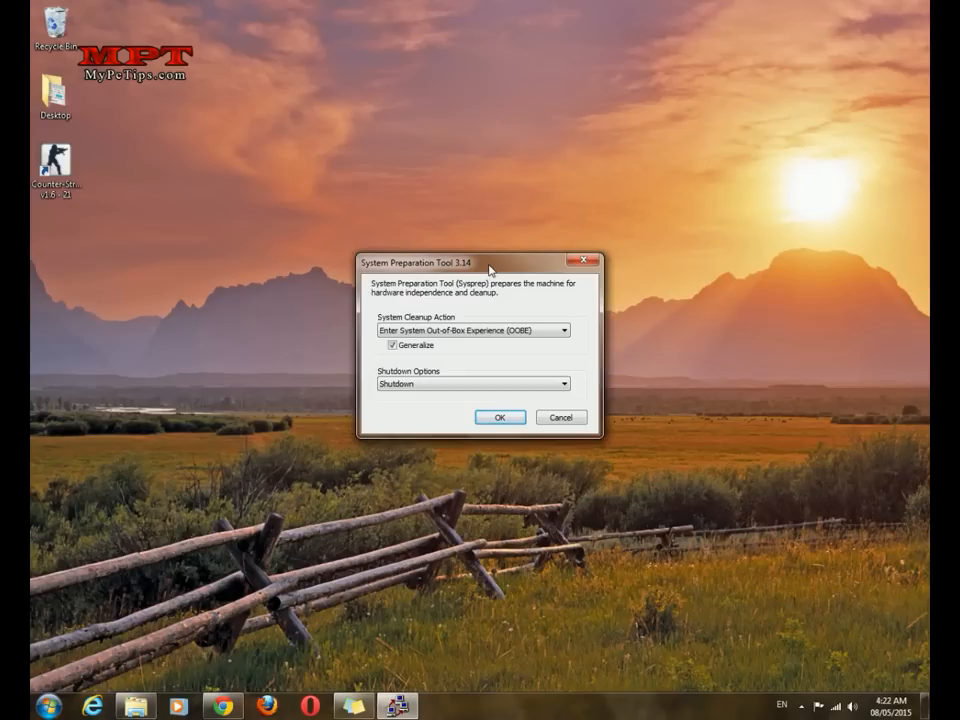
pyautogui.moveTo(500, 417)
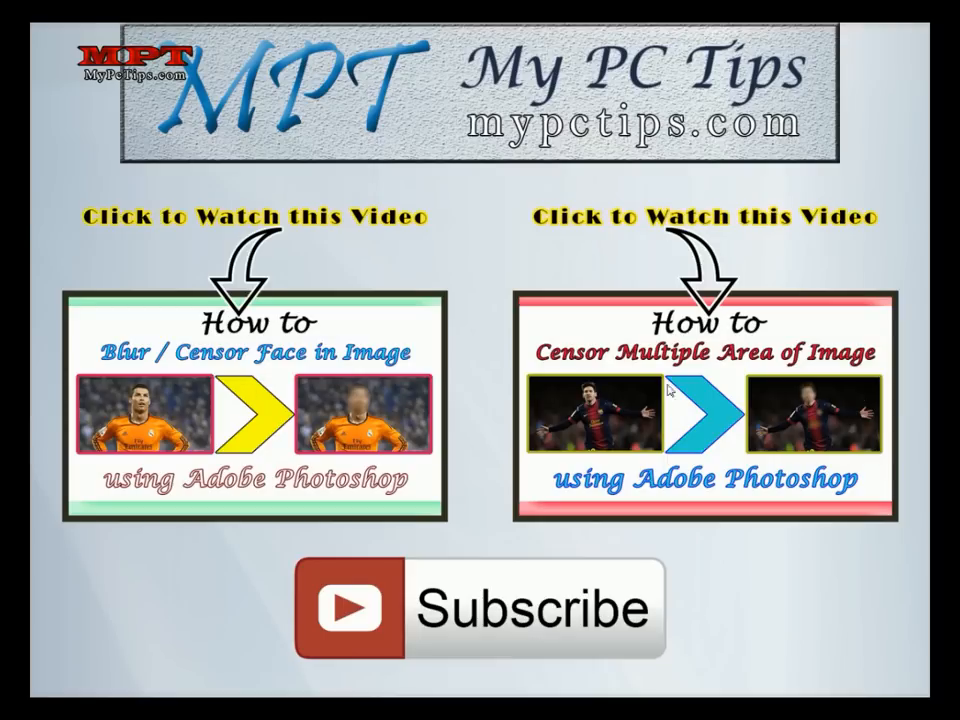
pyautogui.moveTo(540, 598)
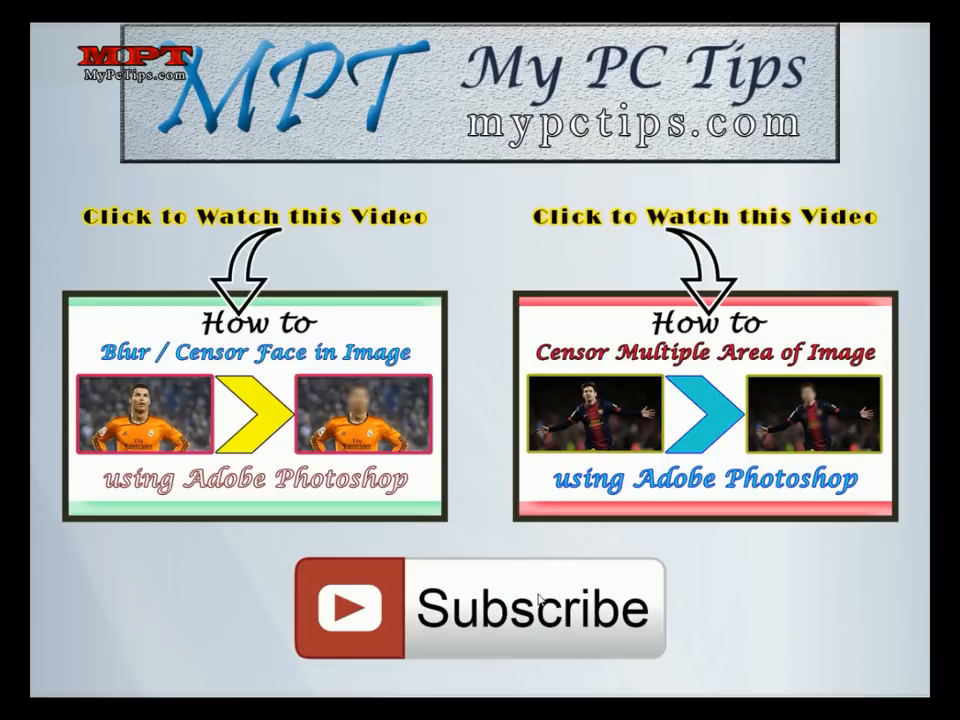